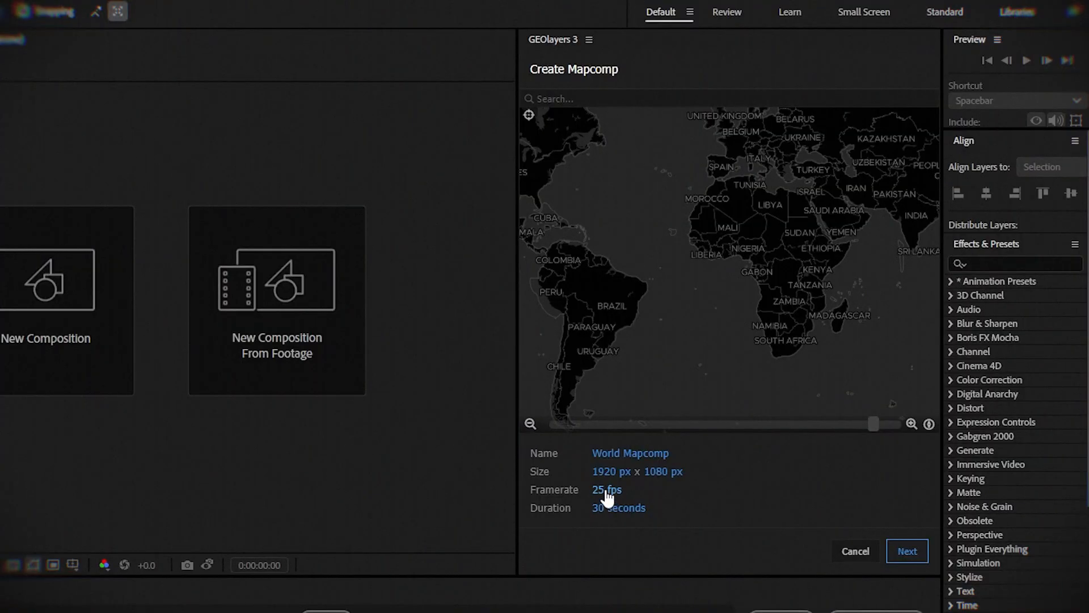
Build a 1920×1080, 30 fps, 10-second World Mapcomp using the World Imagery satellite style.
{"action": "left_click", "coordinate": [618, 507]}
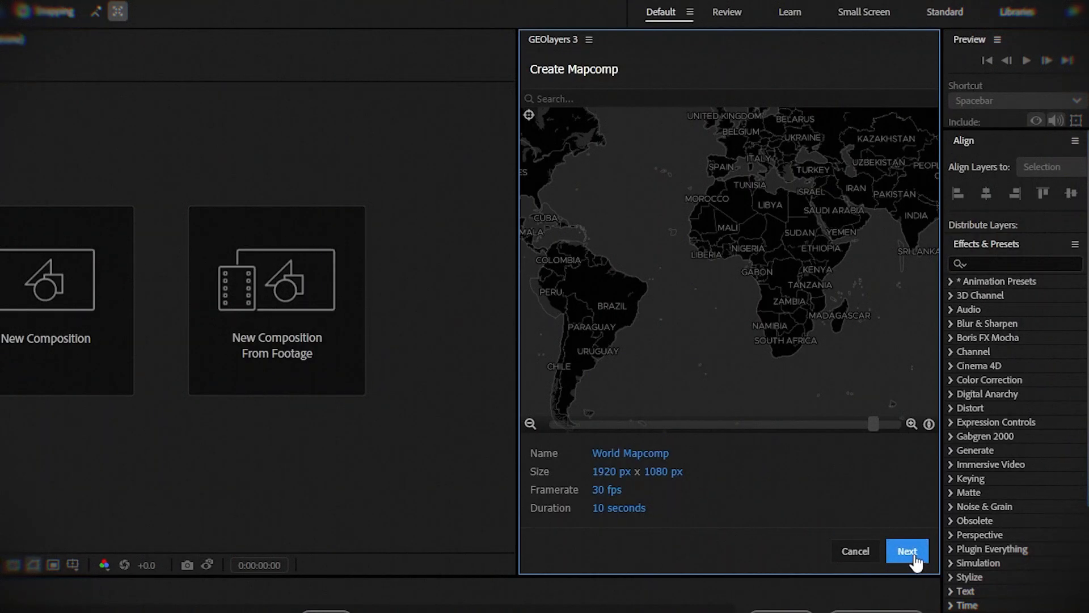
{"action": "left_click", "coordinate": [906, 551]}
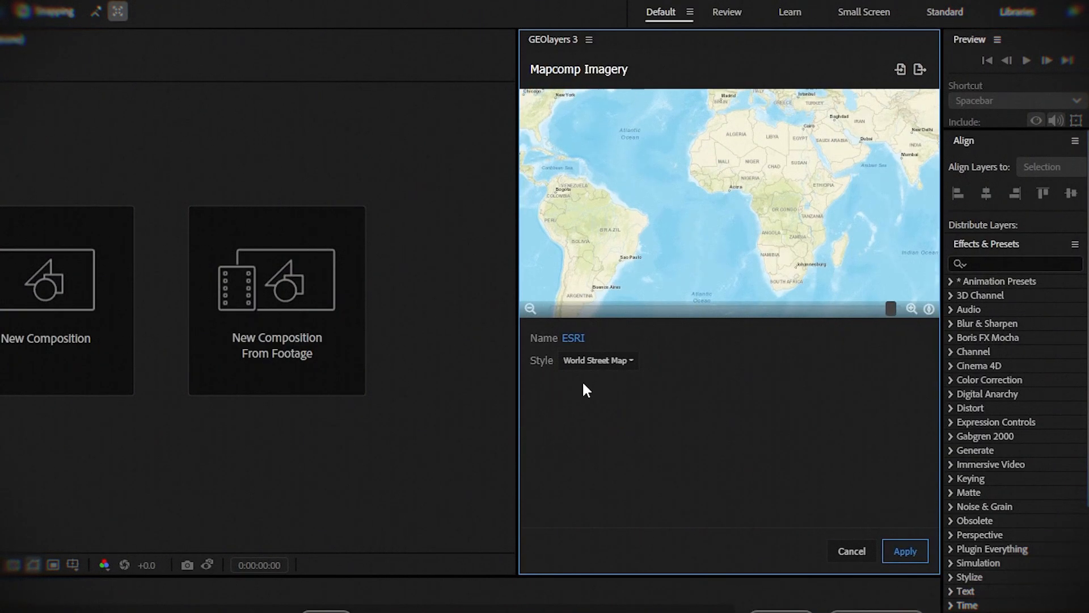
{"action": "left_click", "coordinate": [597, 359]}
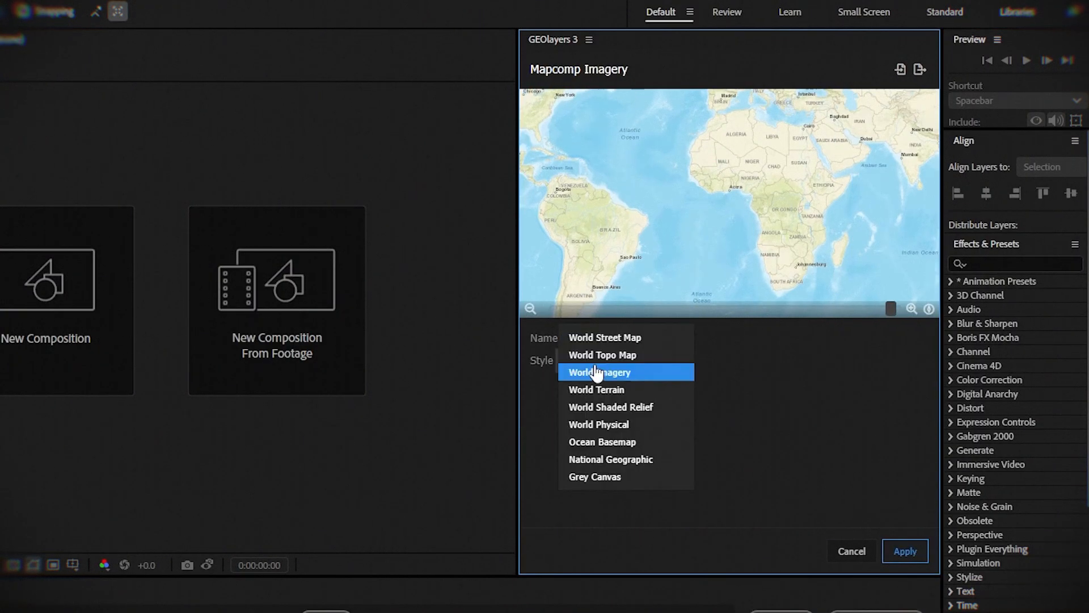
{"action": "left_click", "coordinate": [598, 371]}
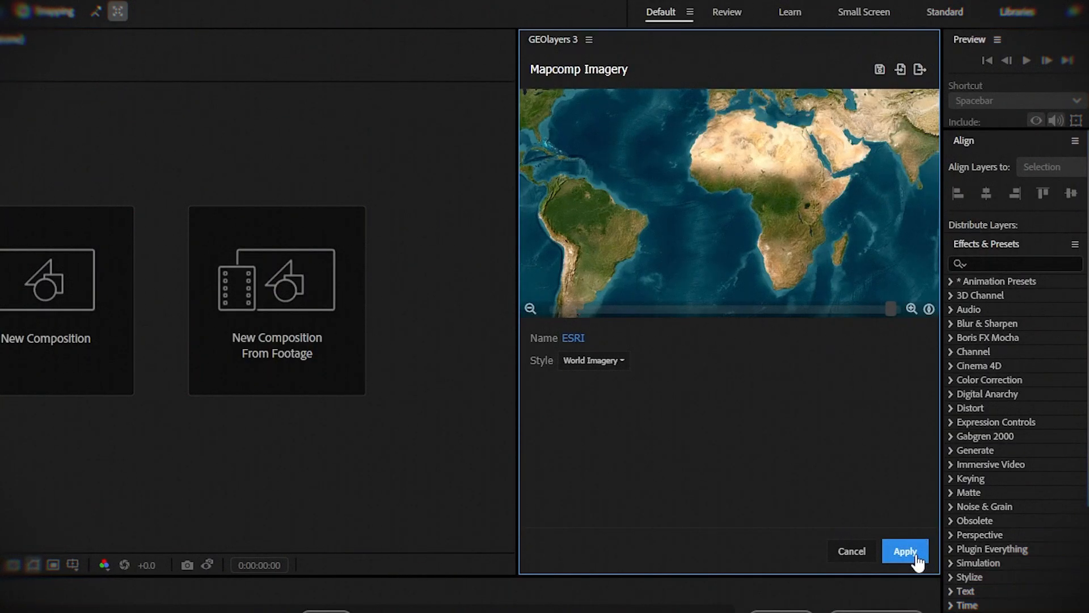
{"action": "left_click", "coordinate": [904, 550]}
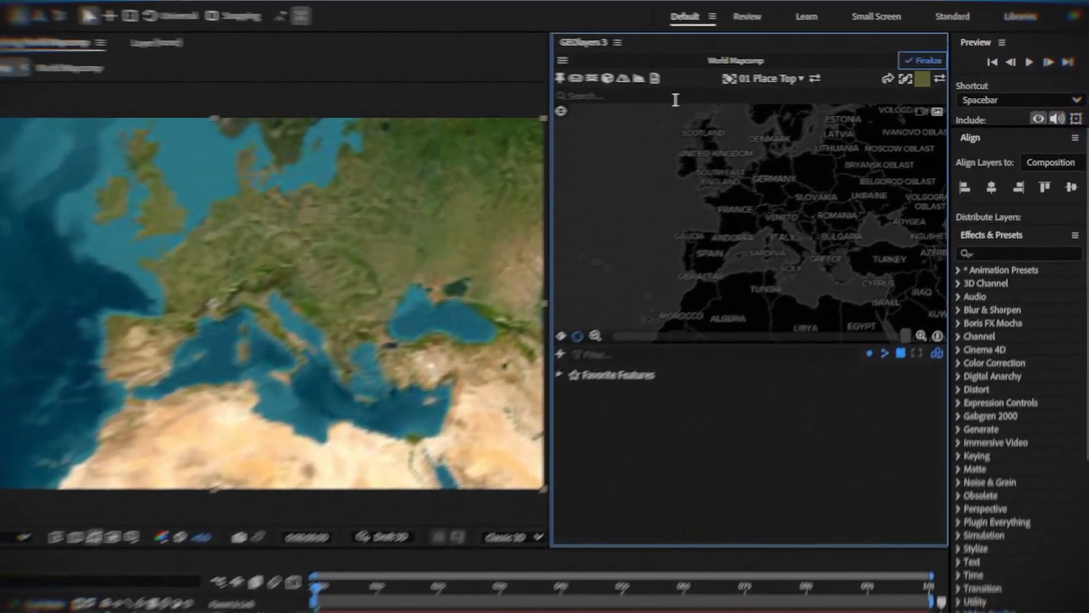
Search 'fran', add France, draw it as a filled shape, and finalize the Mapcomp.
{"action": "type", "text": "france"}
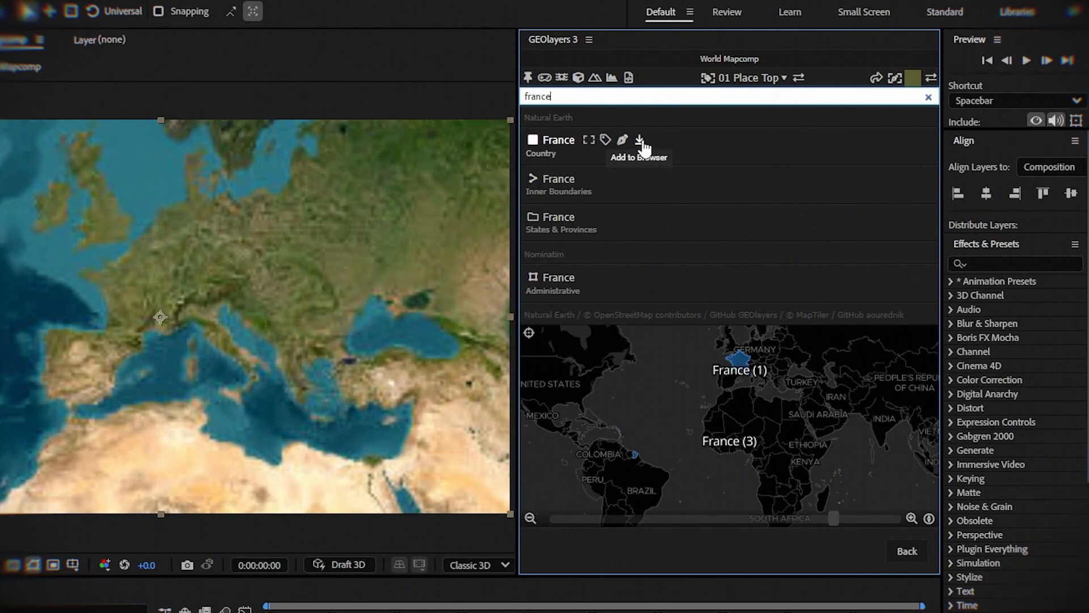
{"action": "left_click", "coordinate": [638, 140]}
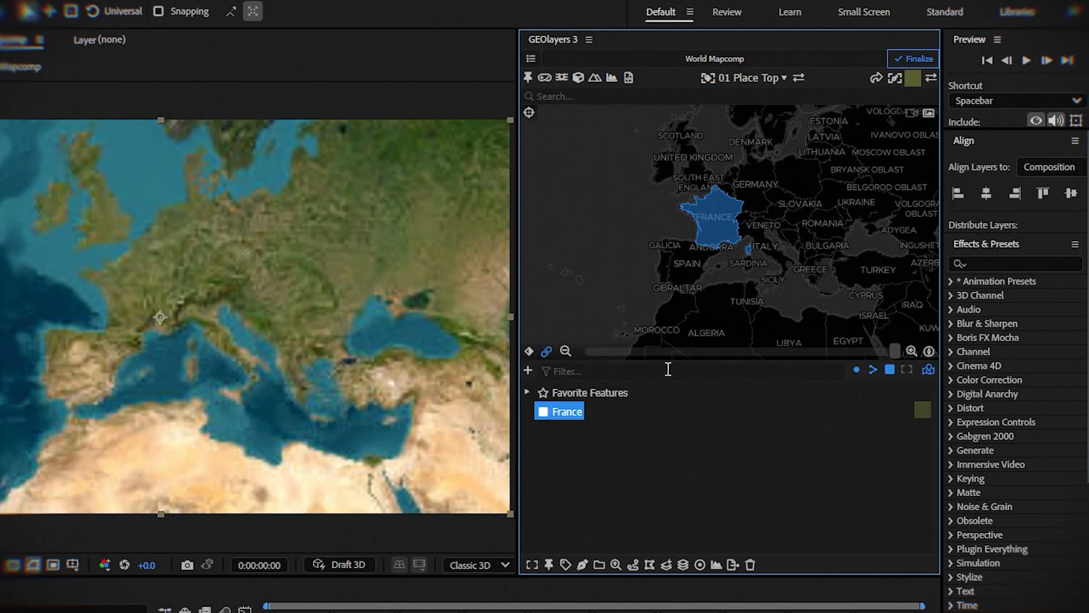
{"action": "left_click", "coordinate": [582, 564]}
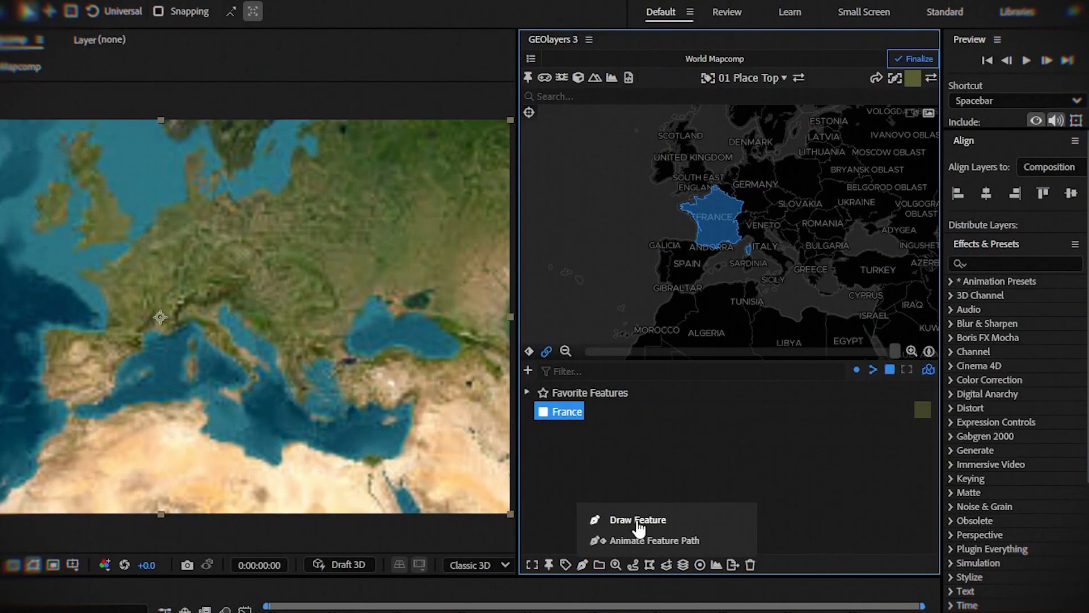
{"action": "left_click", "coordinate": [638, 520]}
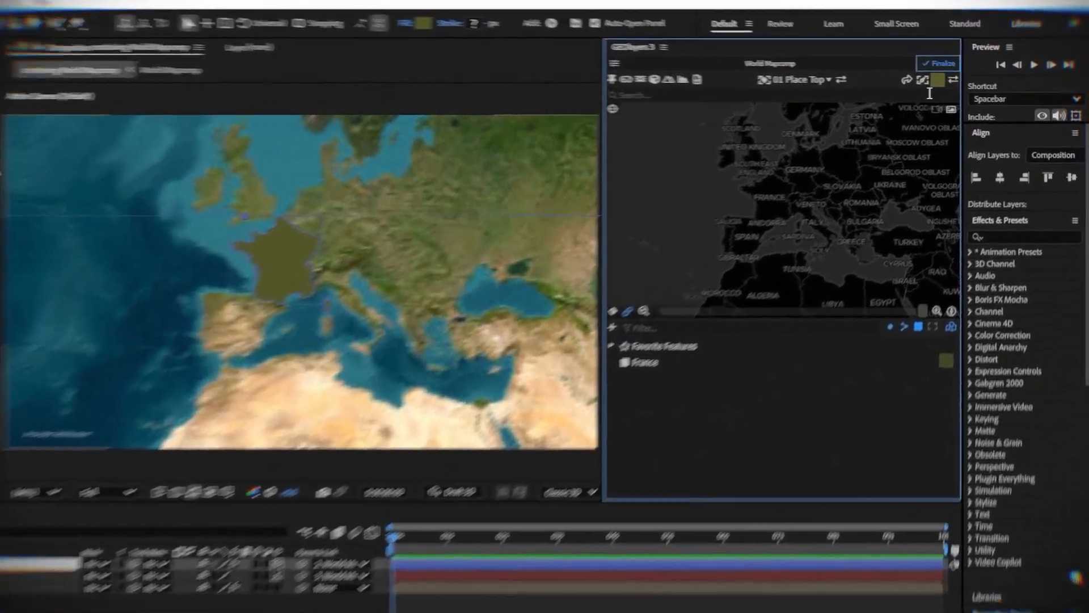
{"action": "left_click", "coordinate": [939, 63]}
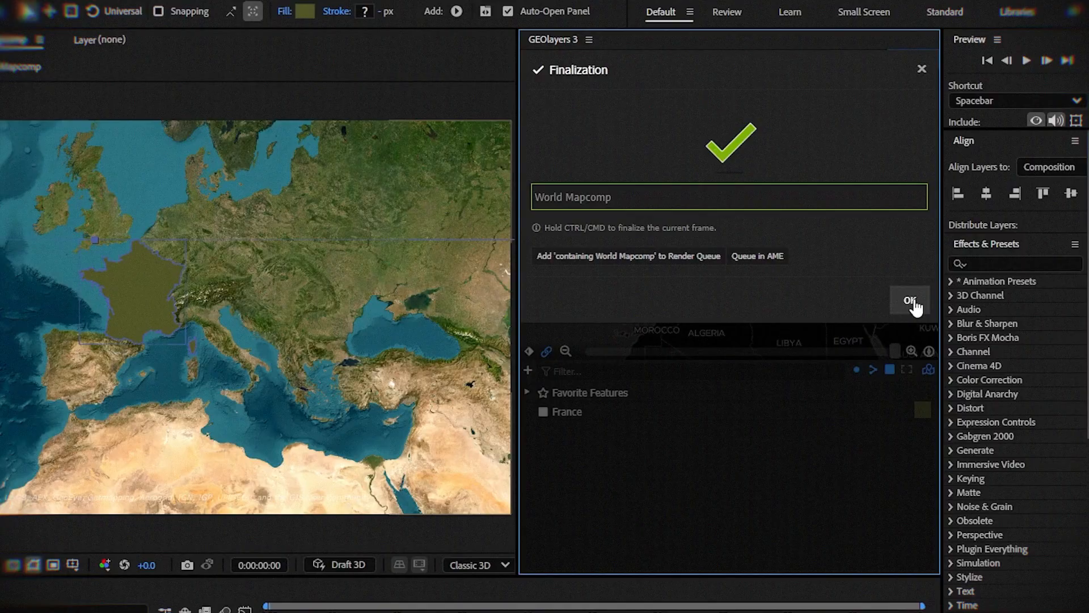
{"action": "left_click", "coordinate": [909, 301]}
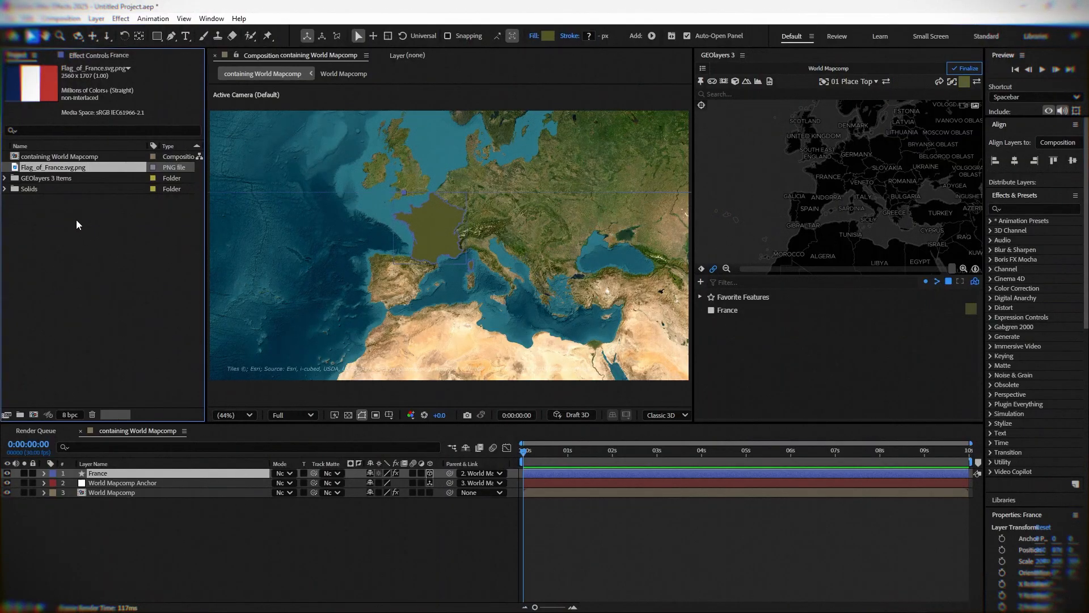
Drag Flag_of_France.svg.png from the Project panel into the timeline above the France layer.
{"action": "left_click", "coordinate": [54, 166]}
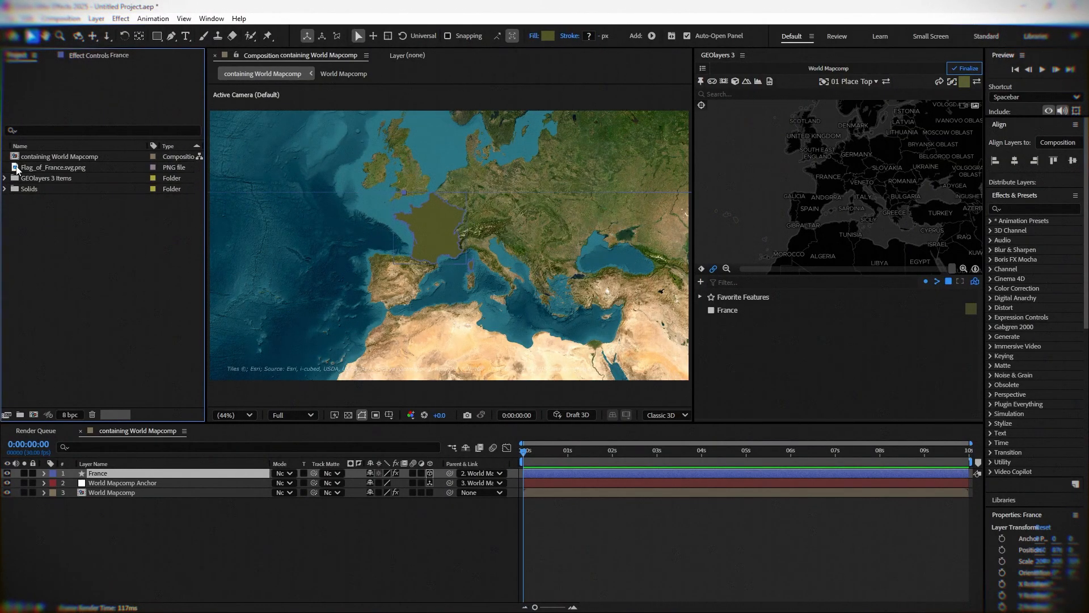
{"action": "left_click", "coordinate": [53, 166]}
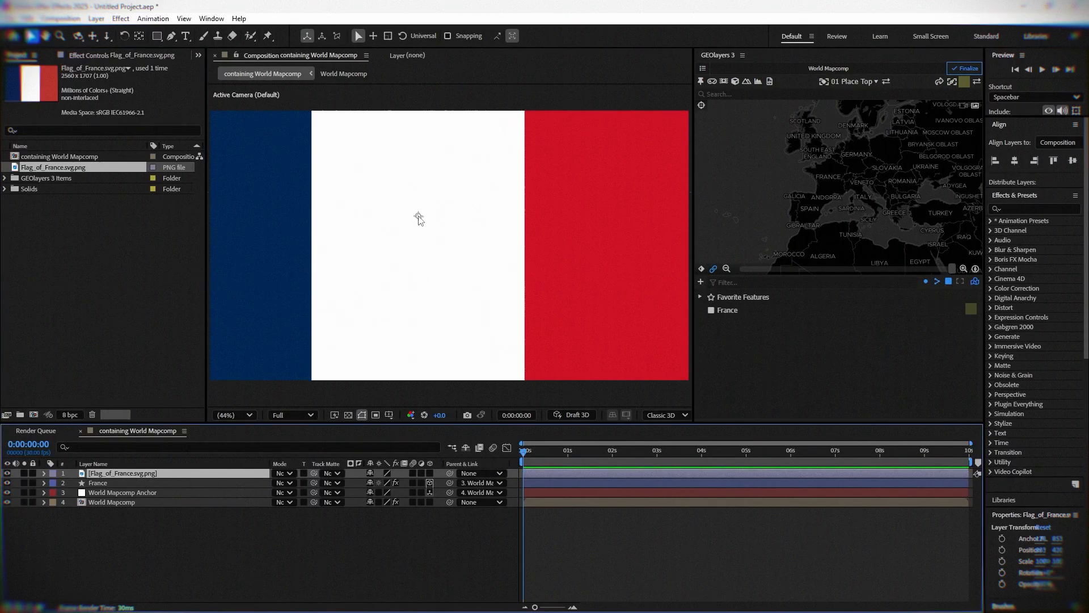
{"action": "left_click", "coordinate": [231, 414]}
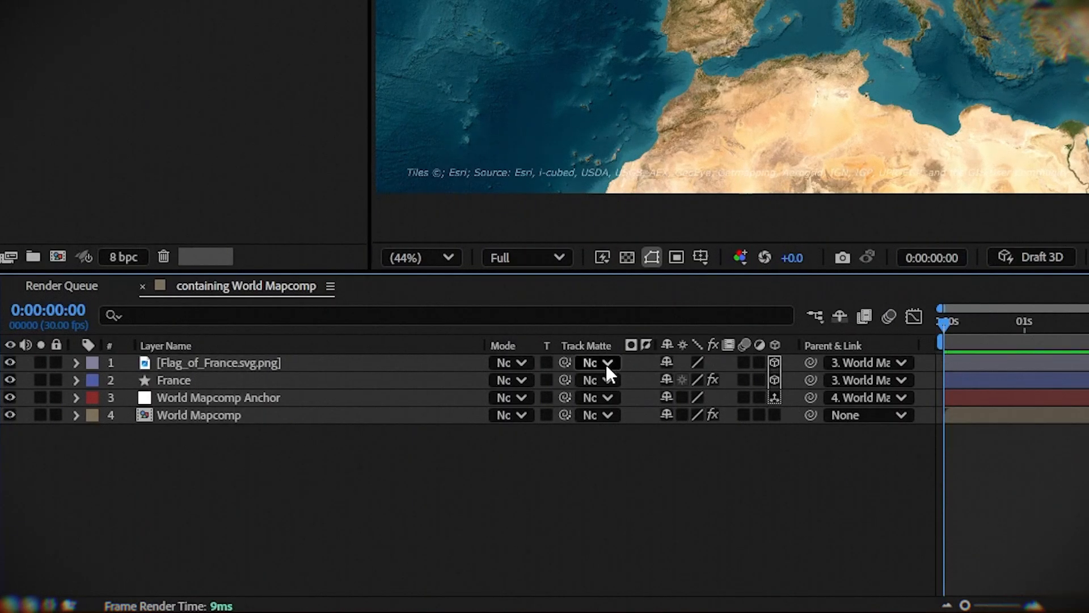
Set the flag's Track Matte to the France shape and move the flag over France.
{"action": "left_click", "coordinate": [596, 362]}
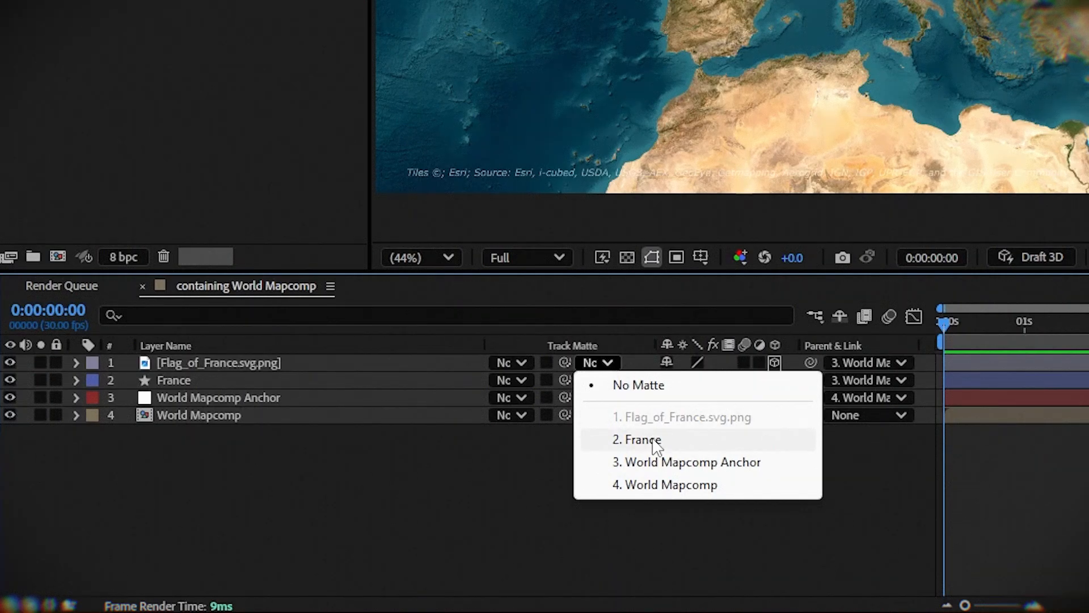
{"action": "left_click", "coordinate": [635, 439]}
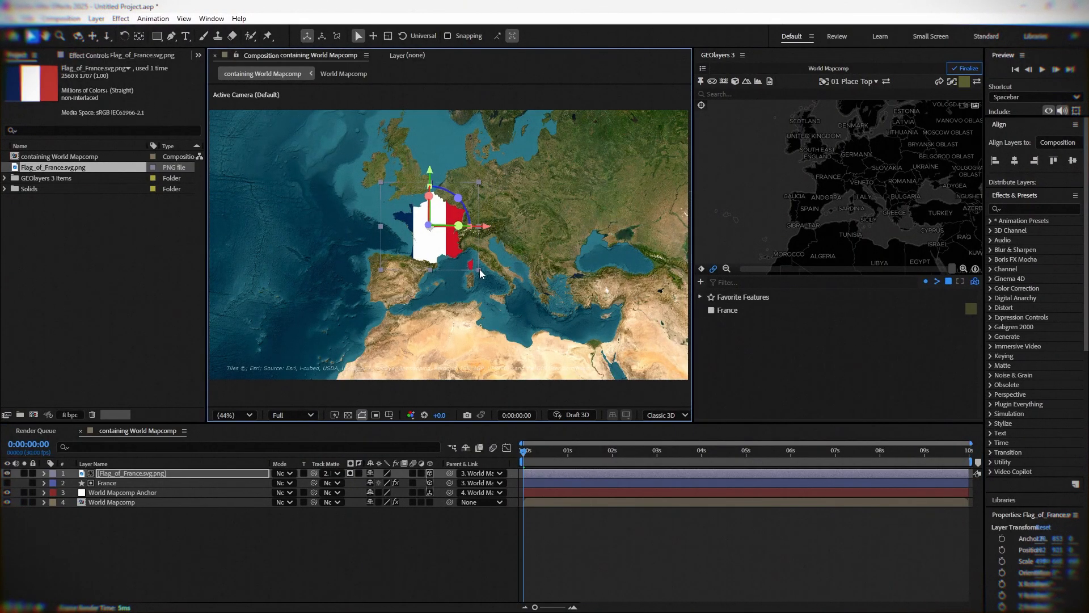
{"action": "left_click_drag", "start_coordinate": [480, 271], "coordinate": [437, 261]}
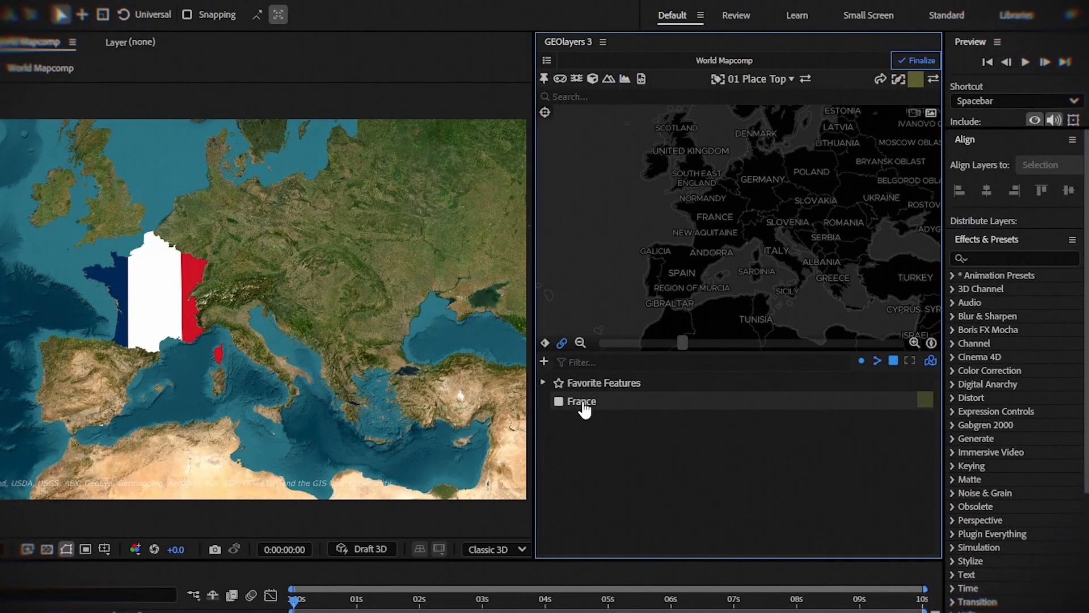
Draw France again as a new shape layer with its fill set to None.
{"action": "left_click", "coordinate": [558, 401]}
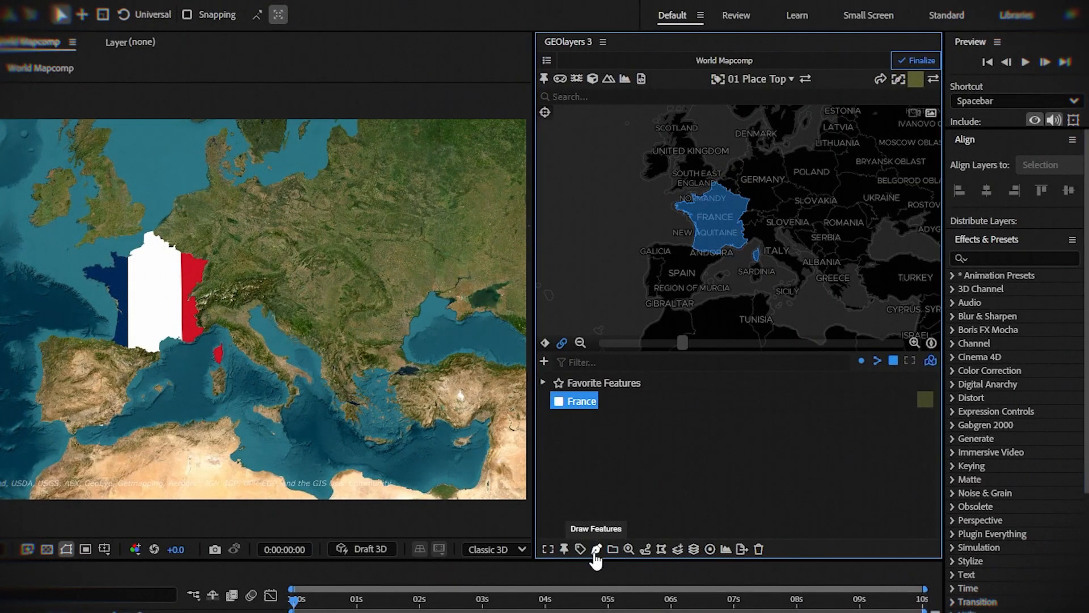
{"action": "left_click", "coordinate": [595, 548]}
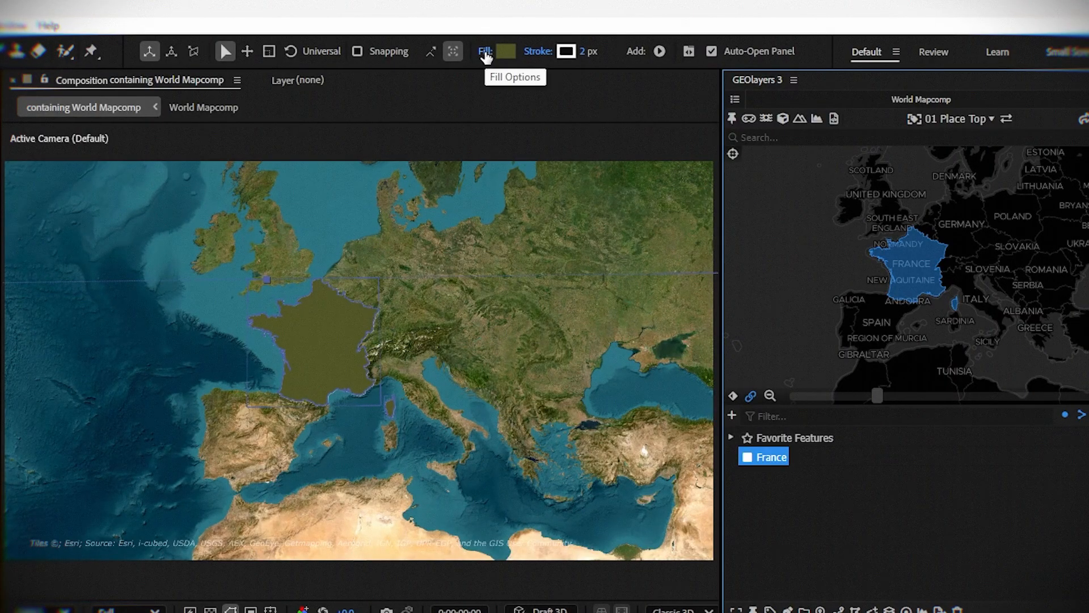
{"action": "left_click", "coordinate": [499, 52]}
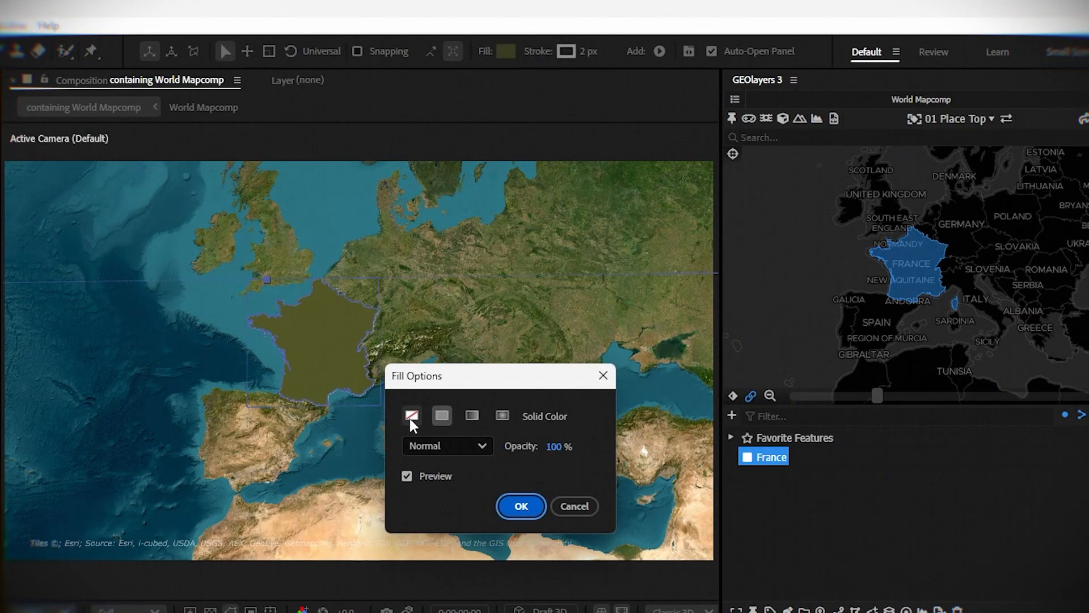
{"action": "left_click", "coordinate": [519, 505]}
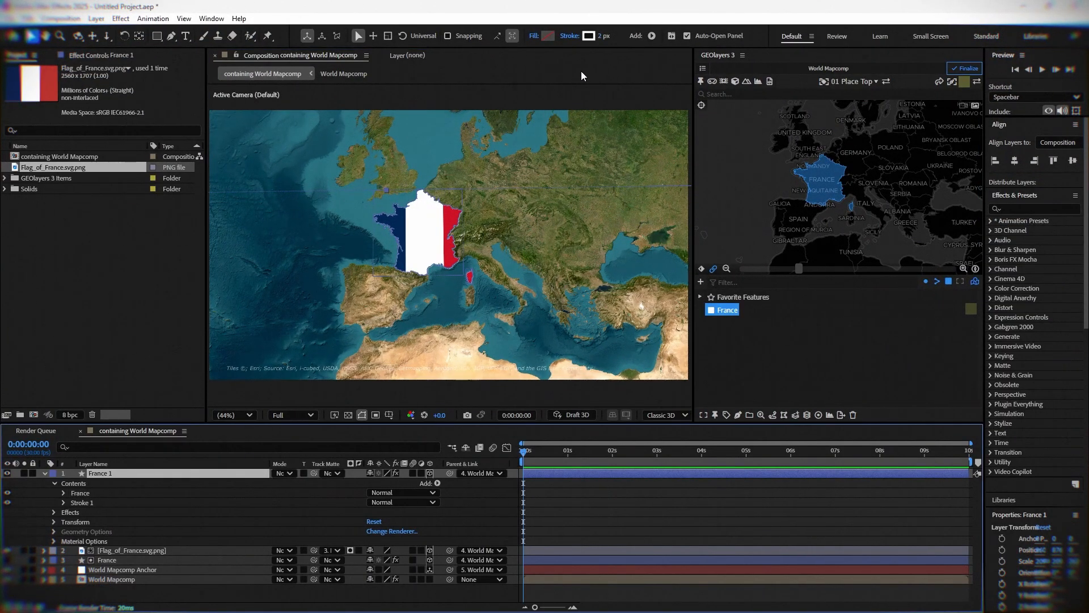
Give the France outline a stroke width of 10 and yellow FFF000 colour.
{"action": "left_click", "coordinate": [609, 35]}
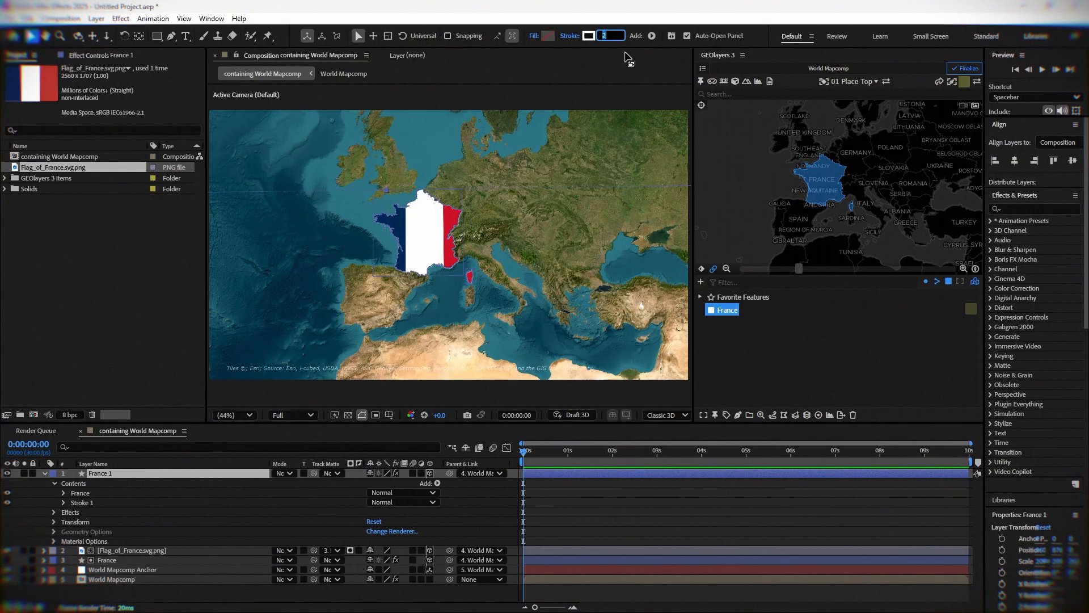
{"action": "type", "text": "10 px"}
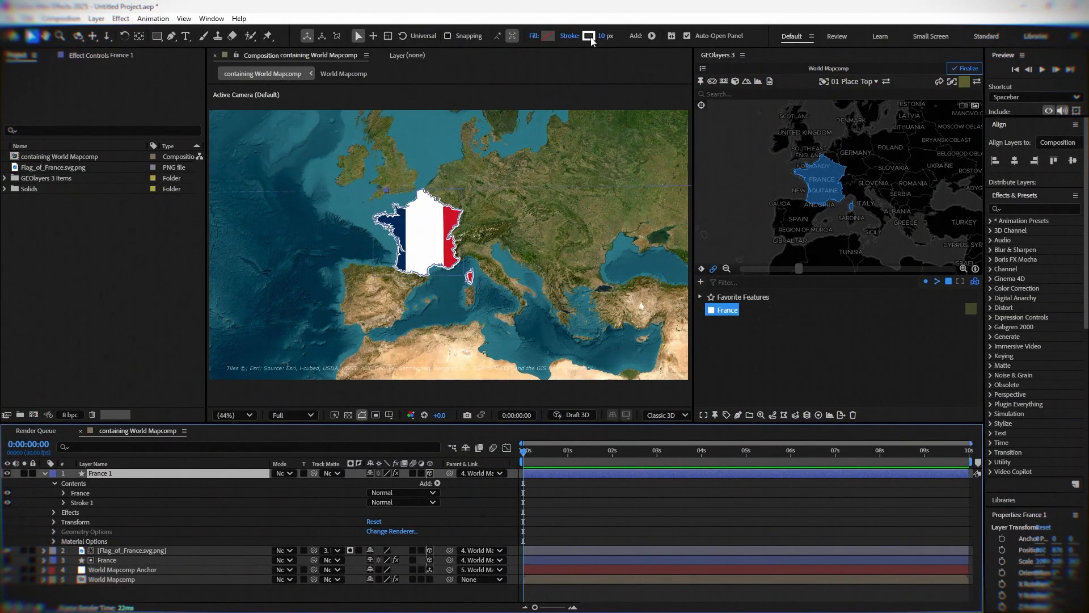
{"action": "left_click", "coordinate": [589, 36]}
{"action": "type", "text": "FFF000"}
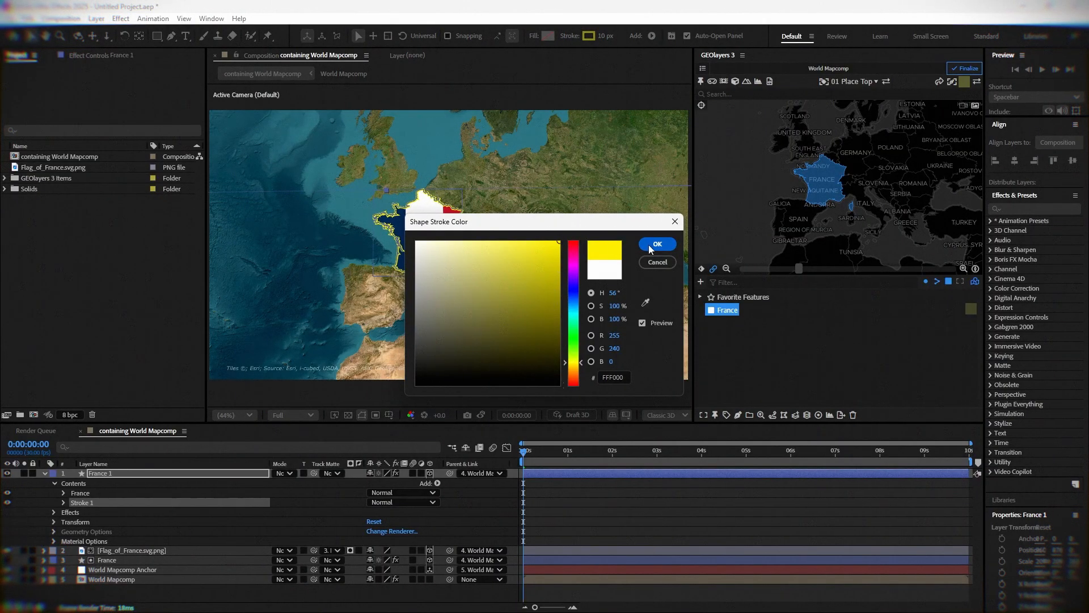
{"action": "left_click", "coordinate": [656, 244]}
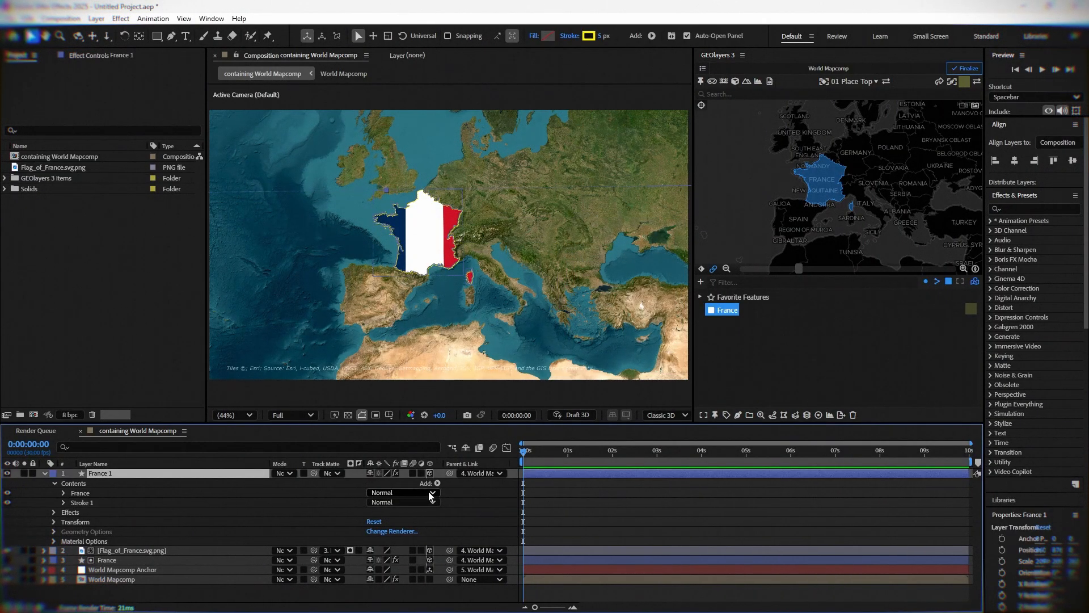
Add Trim Paths to France 1 and keyframe its End at 0s and 5s.
{"action": "left_click", "coordinate": [436, 483]}
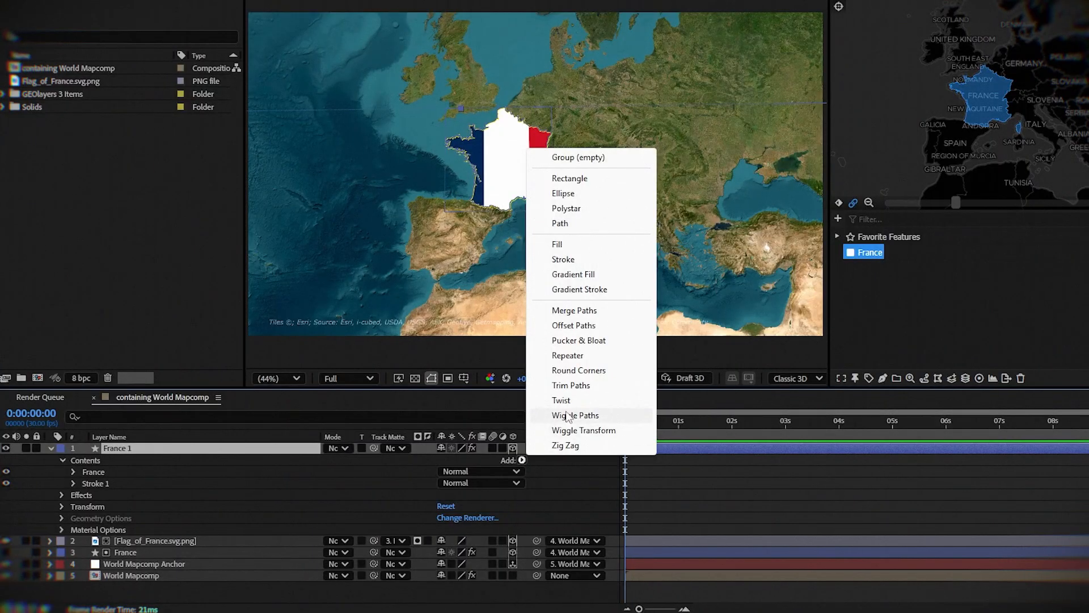
{"action": "mouse_move", "coordinate": [571, 385]}
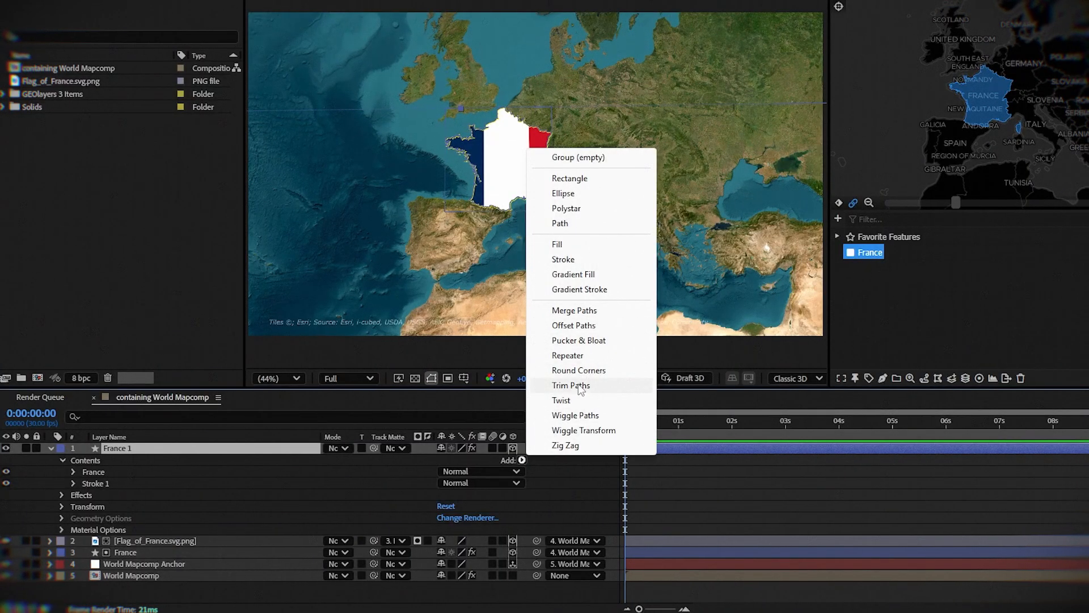
{"action": "left_click", "coordinate": [570, 385]}
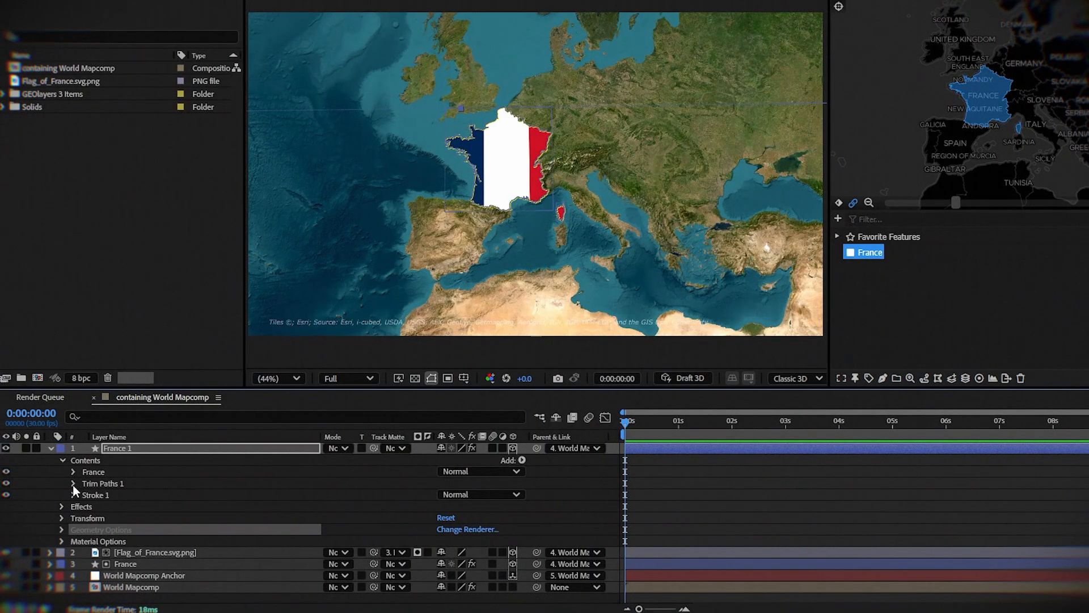
{"action": "left_click", "coordinate": [72, 483]}
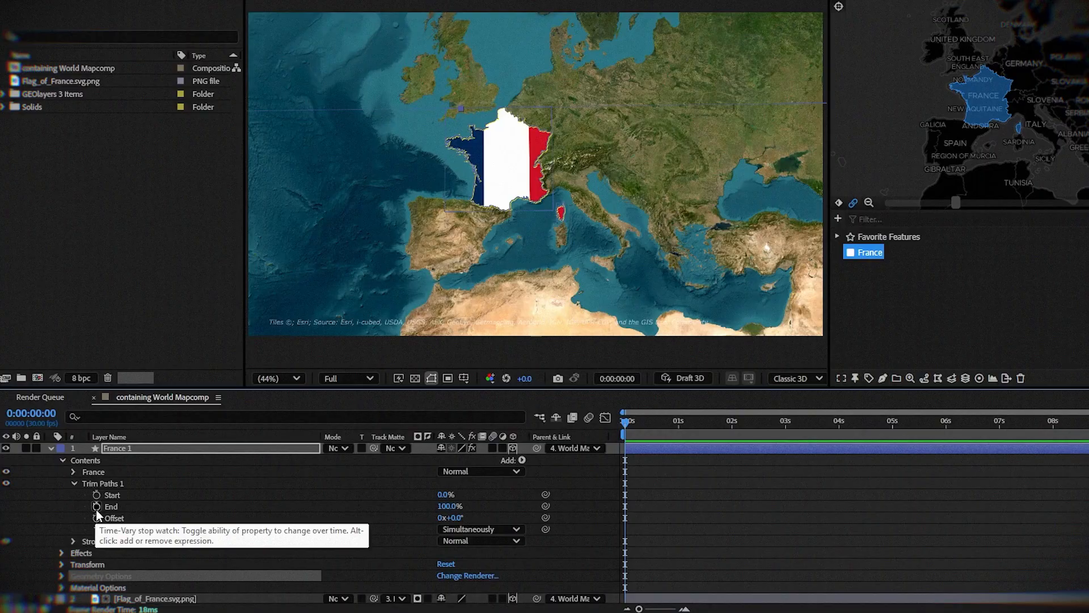
{"action": "left_click", "coordinate": [96, 507]}
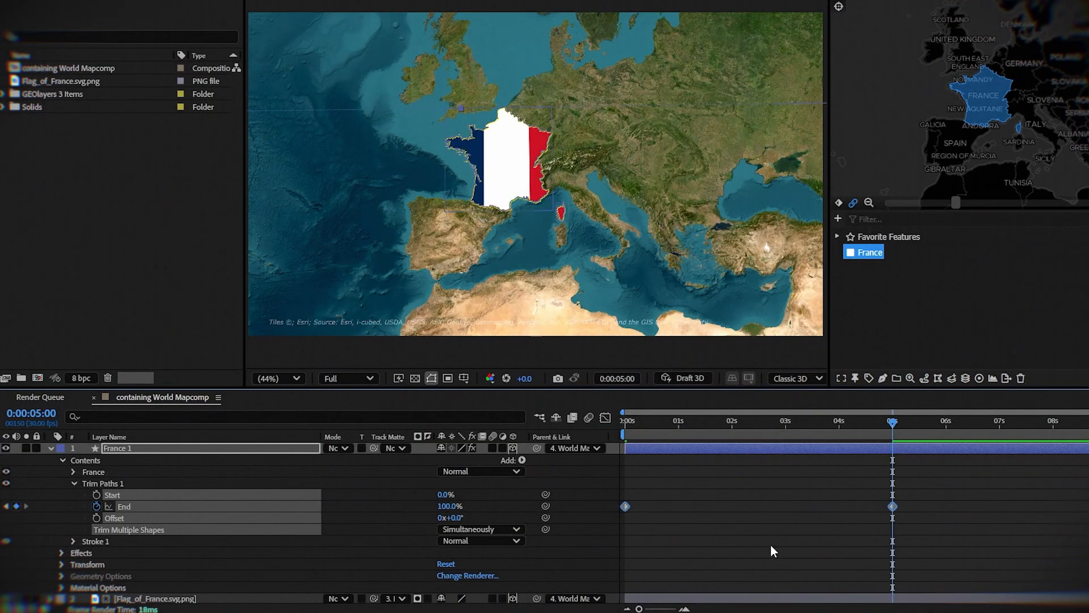
{"action": "mouse_move", "coordinate": [896, 512]}
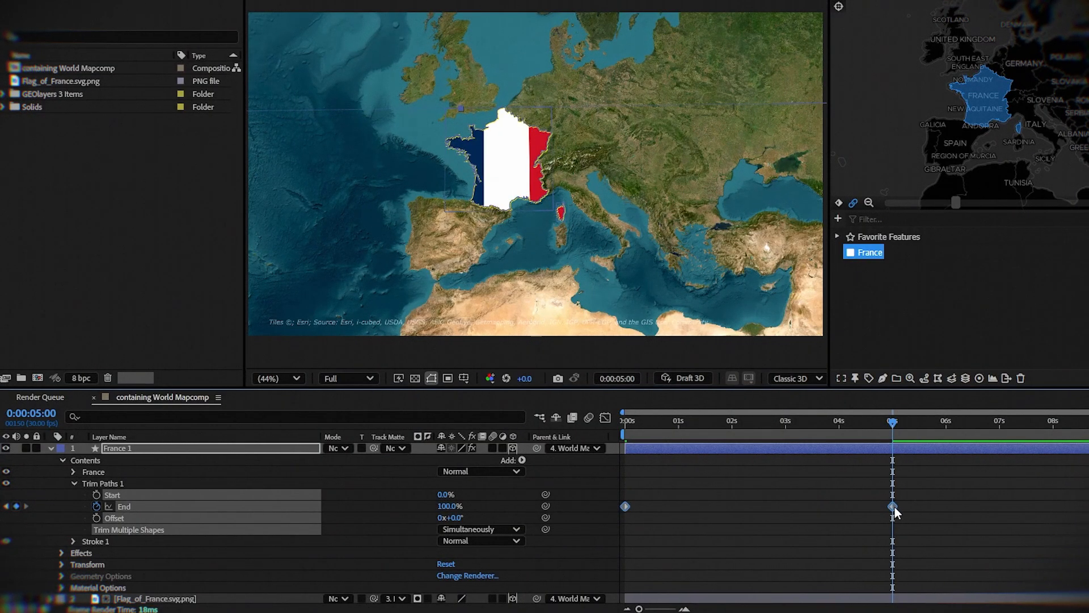
{"action": "right_click", "coordinate": [894, 506]}
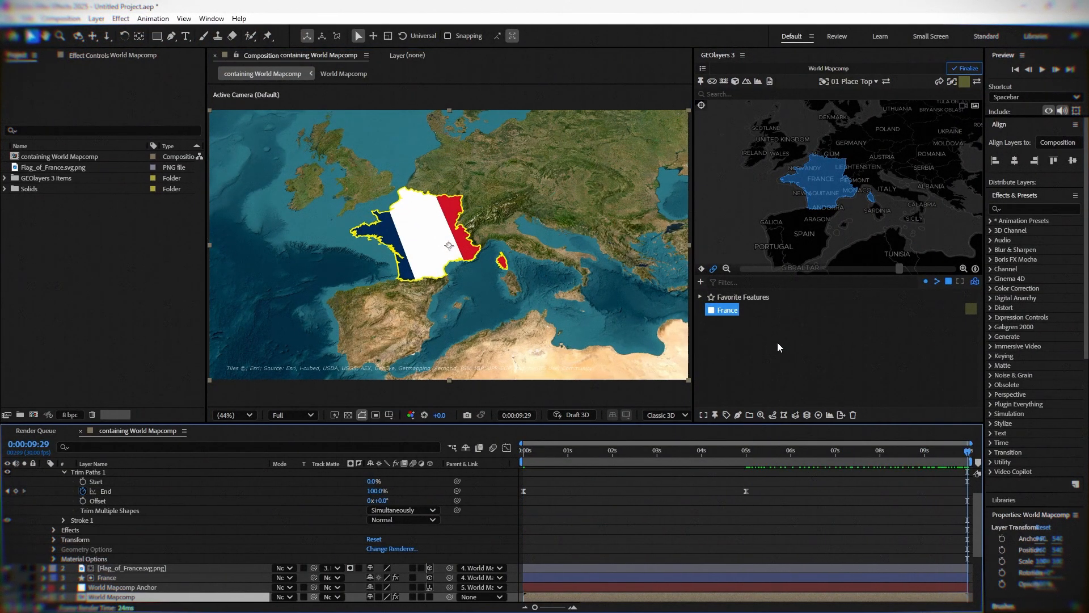
{"action": "mouse_move", "coordinate": [851, 216]}
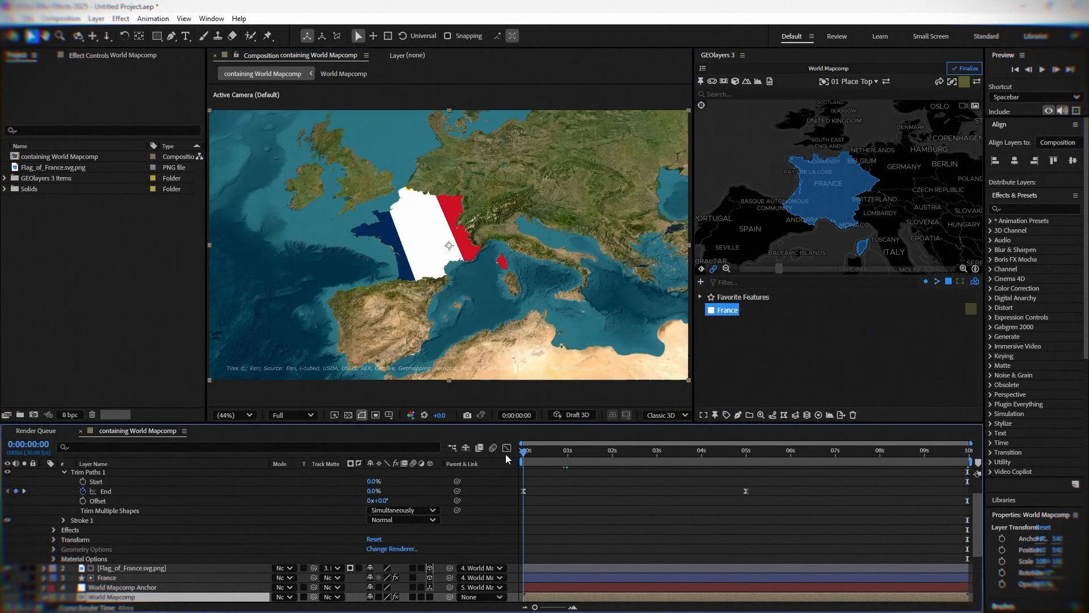
Preview the yellow France border drawing on from the start.
{"action": "left_click", "coordinate": [551, 450]}
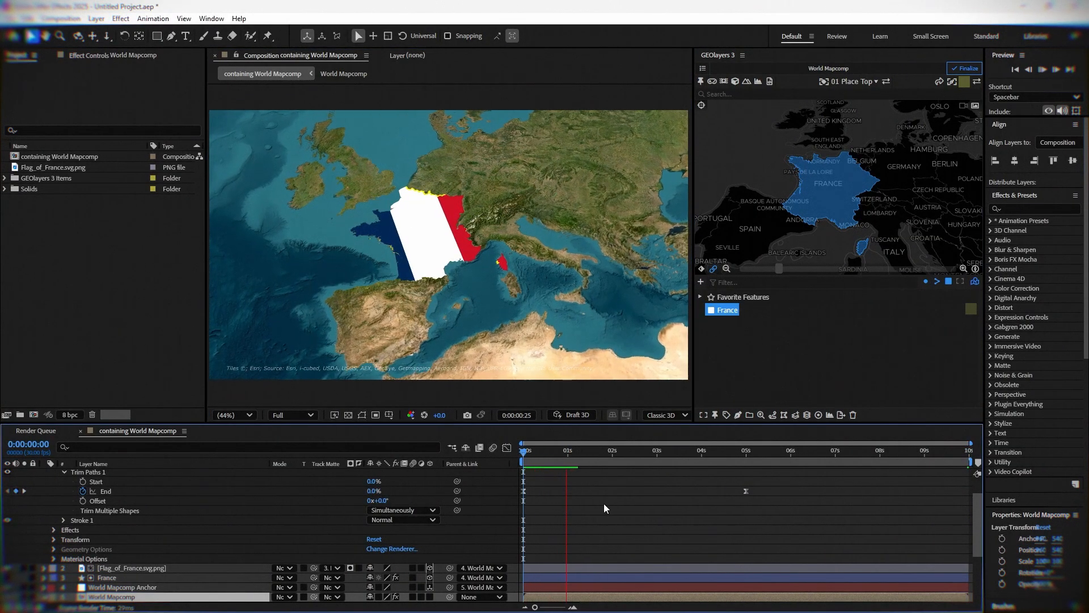